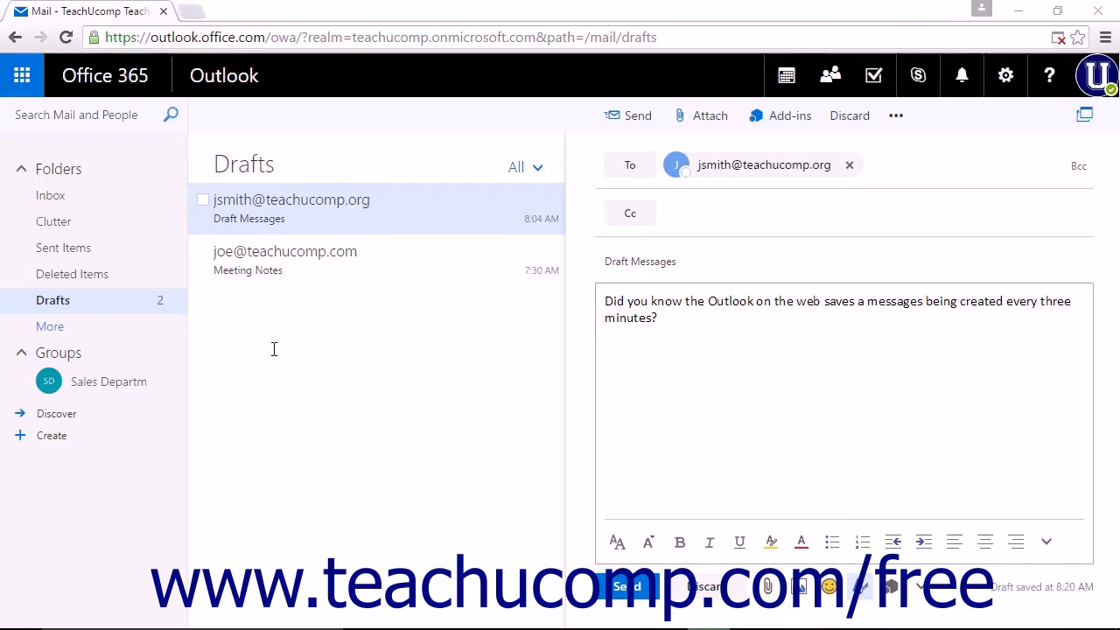
mouse_move(276, 353)
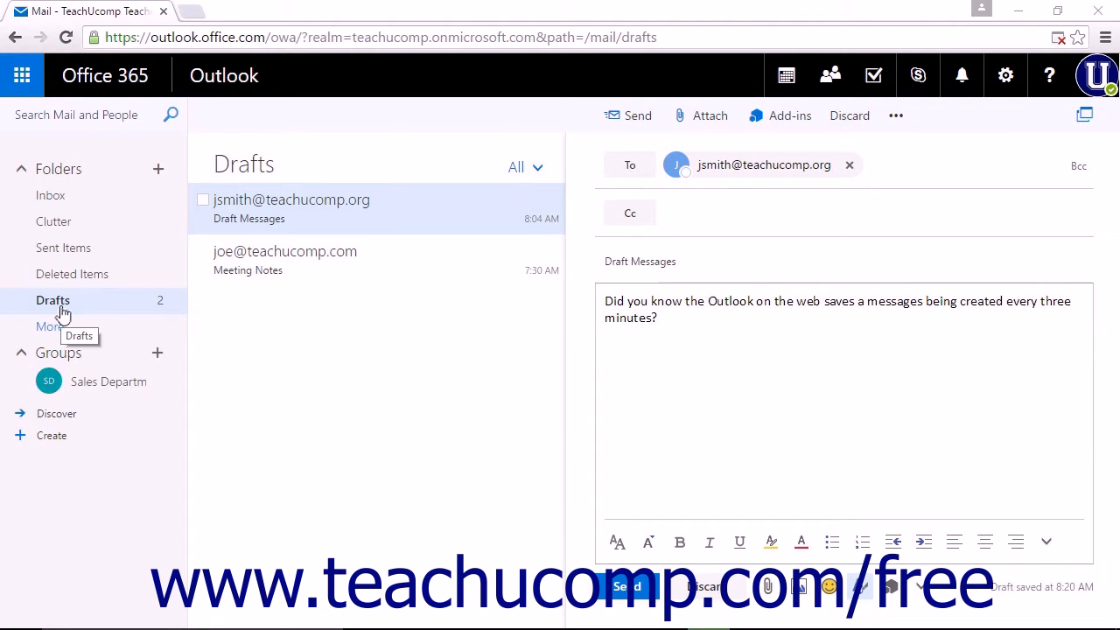
mouse_move(330, 256)
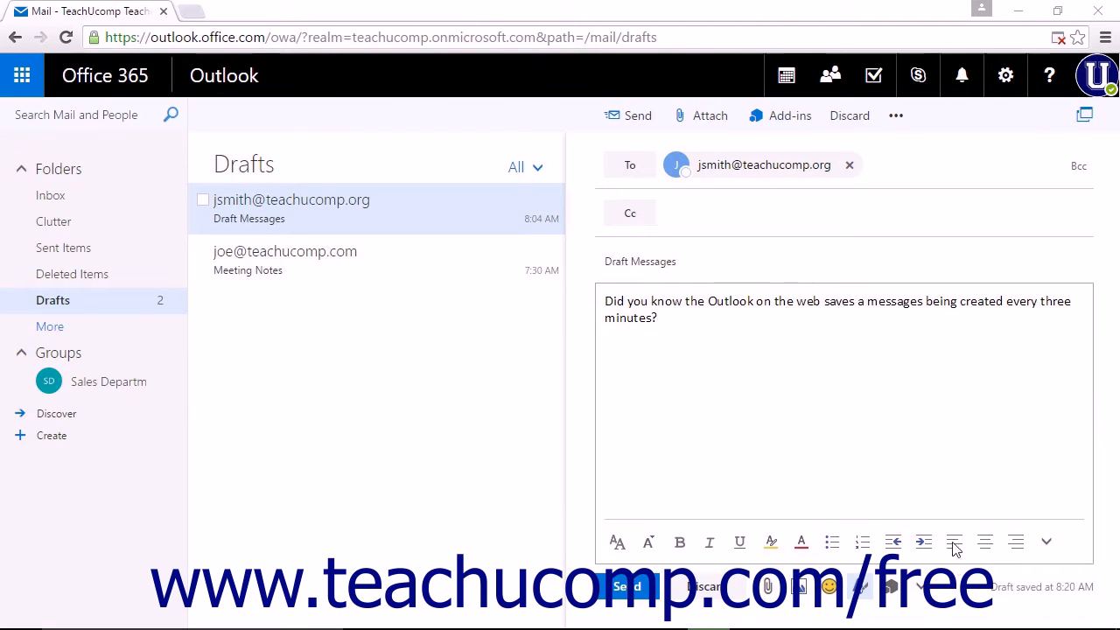
mouse_move(924, 595)
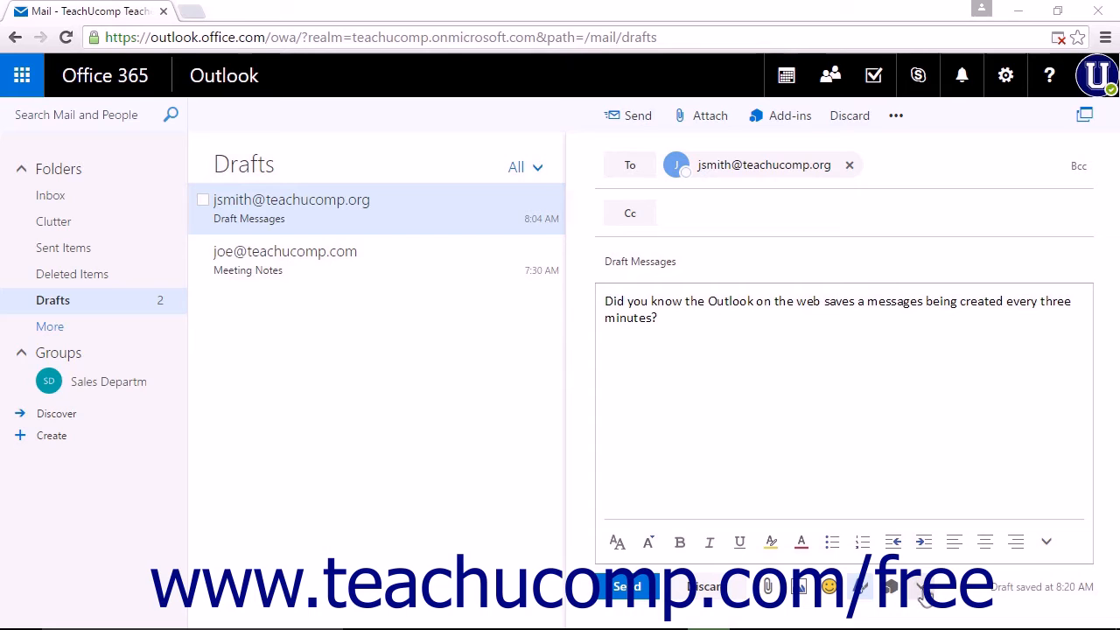
mouse_move(919, 587)
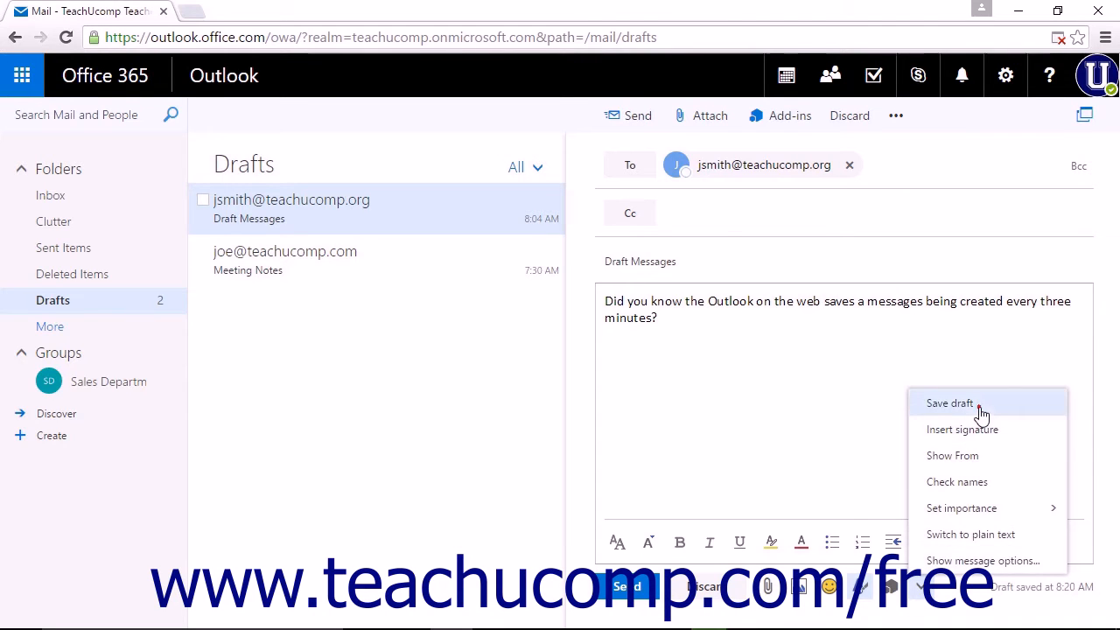
Step: Save the Draft Messages draft manually from the bottom compose toolbar
left_click(948, 403)
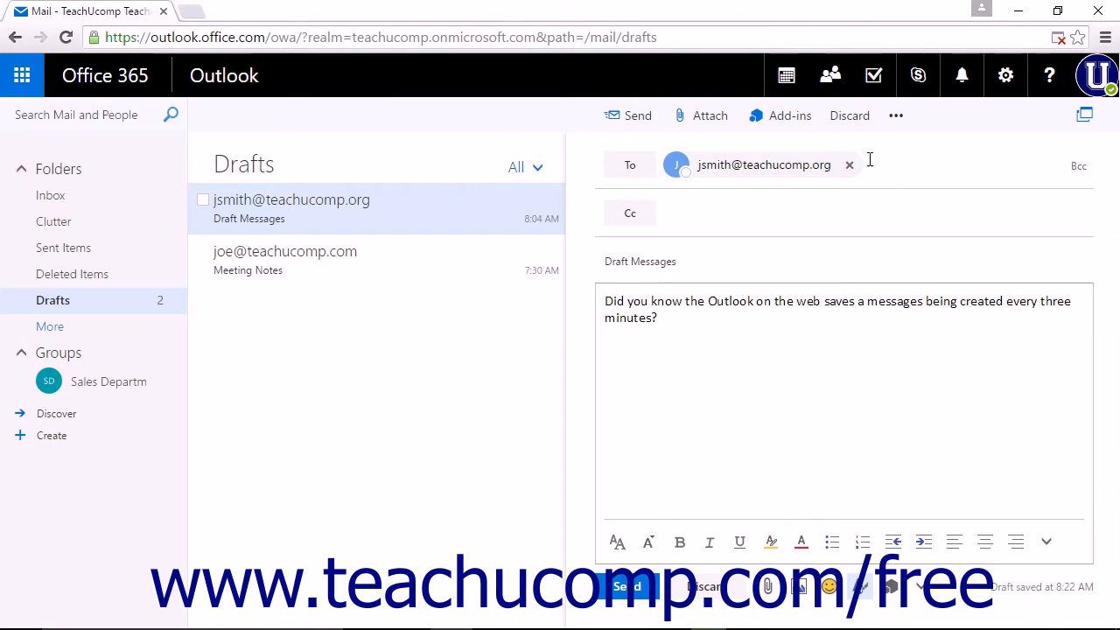
mouse_move(896, 115)
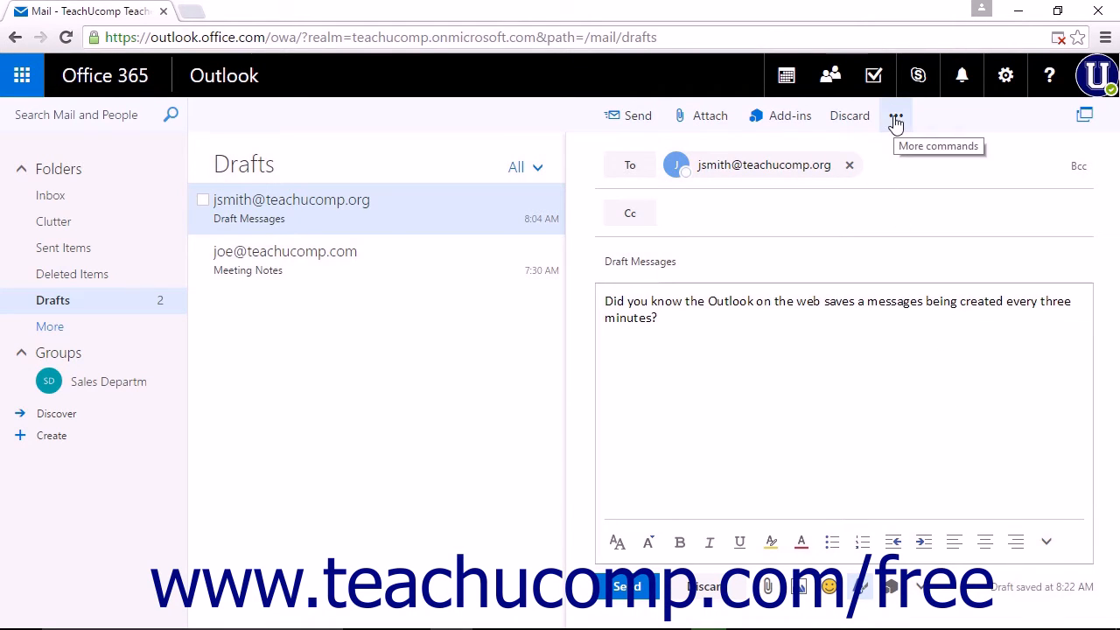
Step: Save the Draft Messages draft again via More commands, updating its saved time to 8:23 AM
left_click(896, 116)
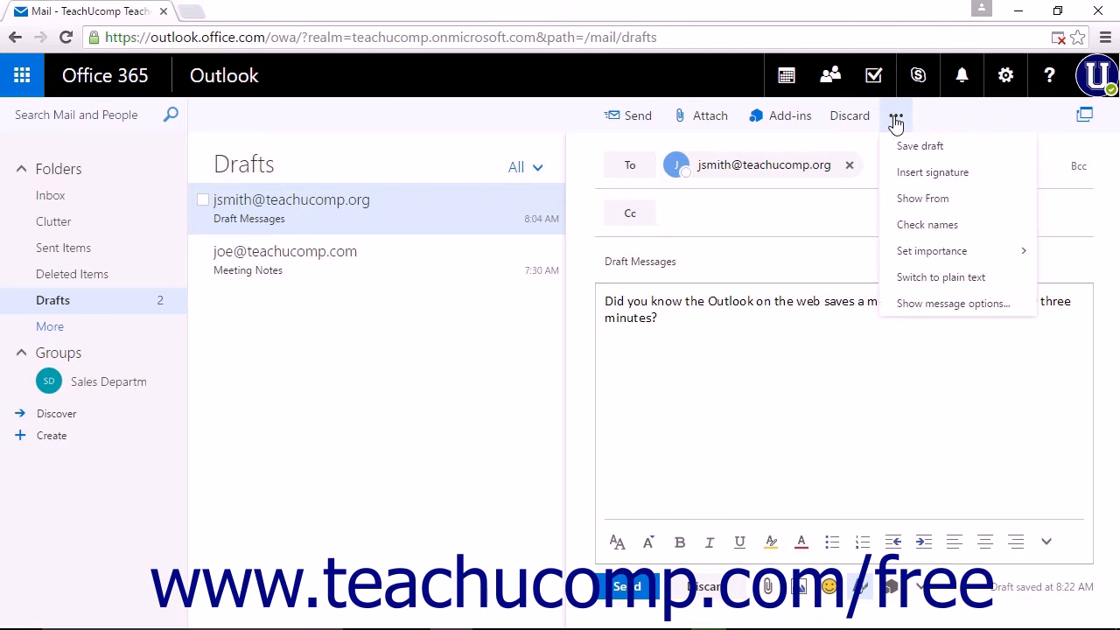
mouse_move(963, 157)
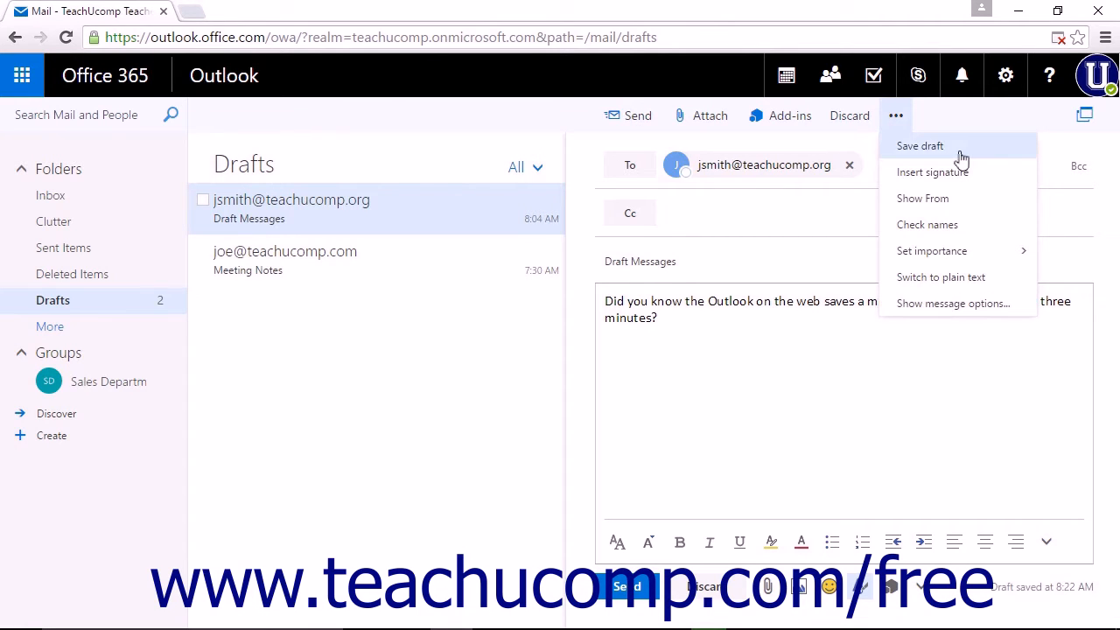
left_click(920, 146)
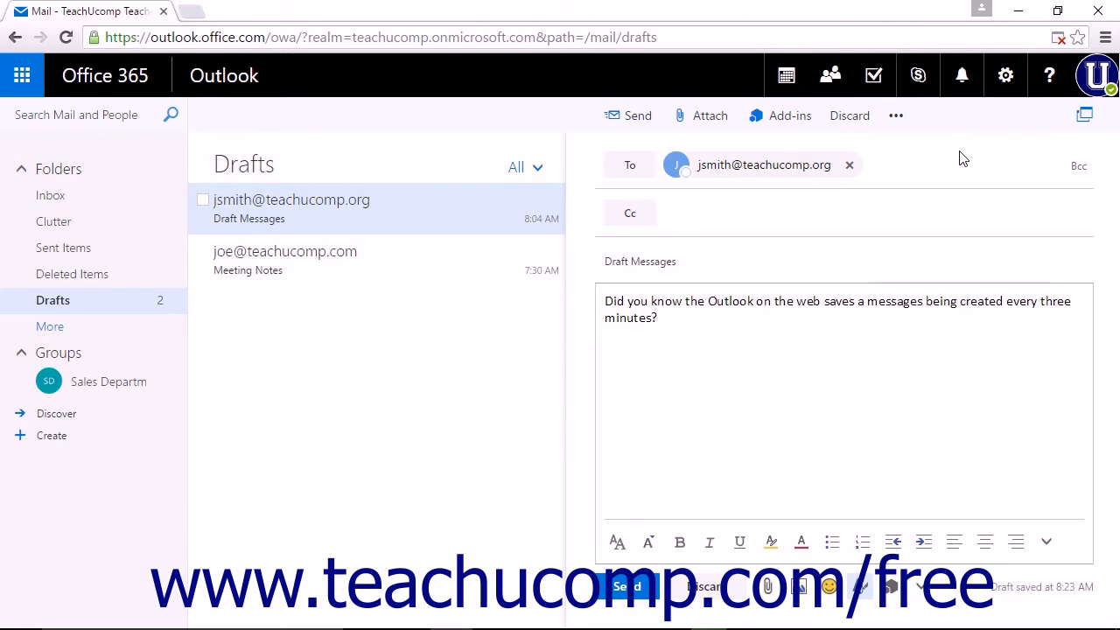
mouse_move(981, 595)
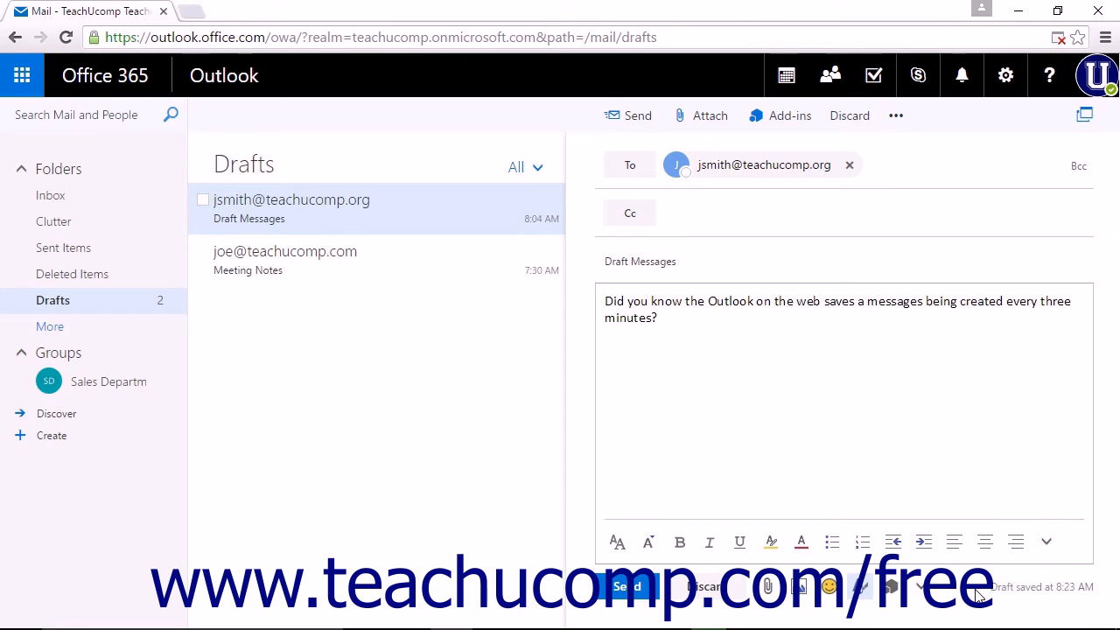
mouse_move(469, 357)
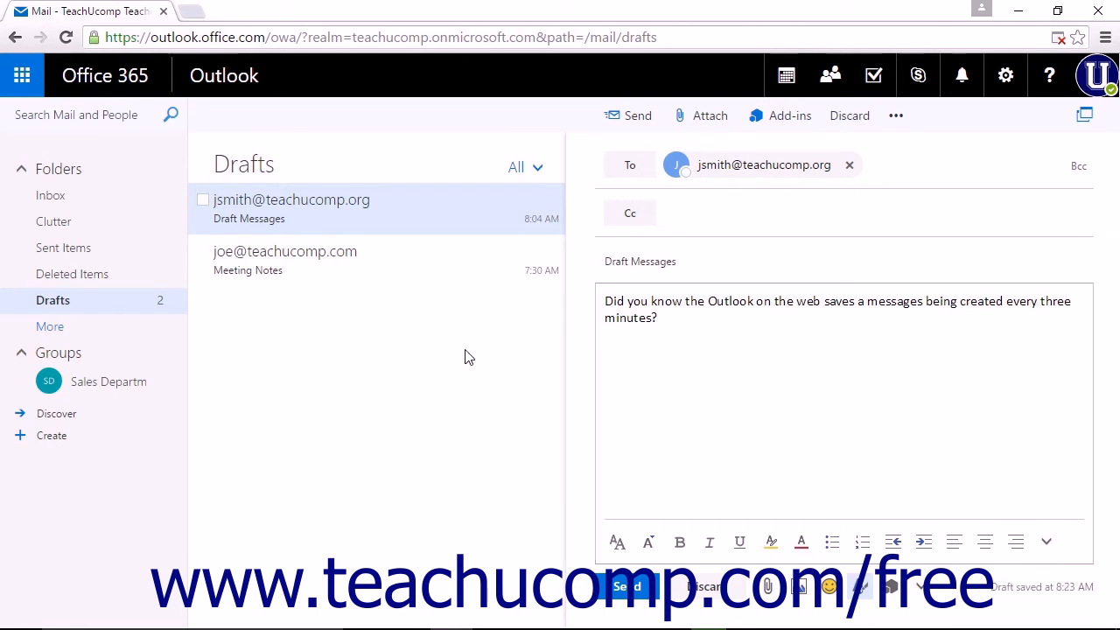
mouse_move(196, 357)
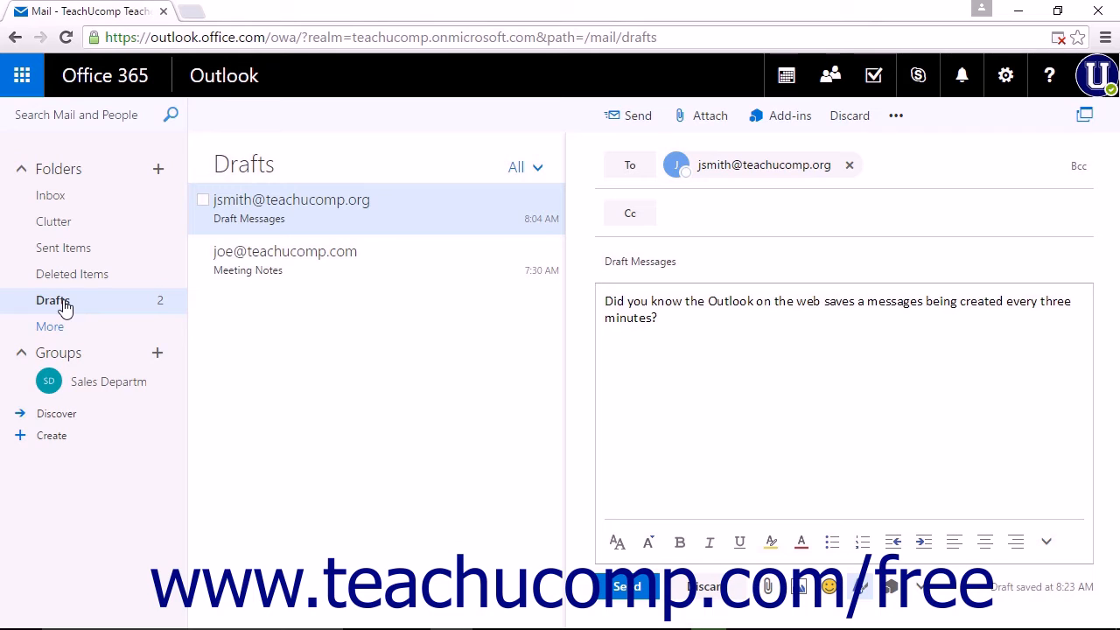
Step: Return to the Drafts folder and reopen the Meeting Notes draft for editing
left_click(848, 116)
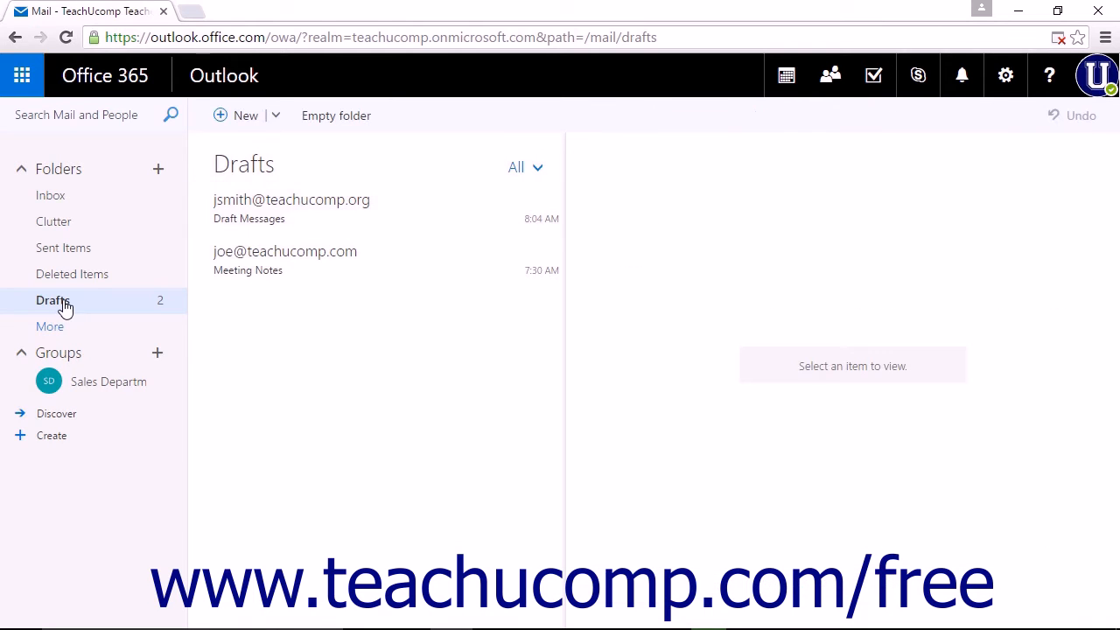
mouse_move(266, 266)
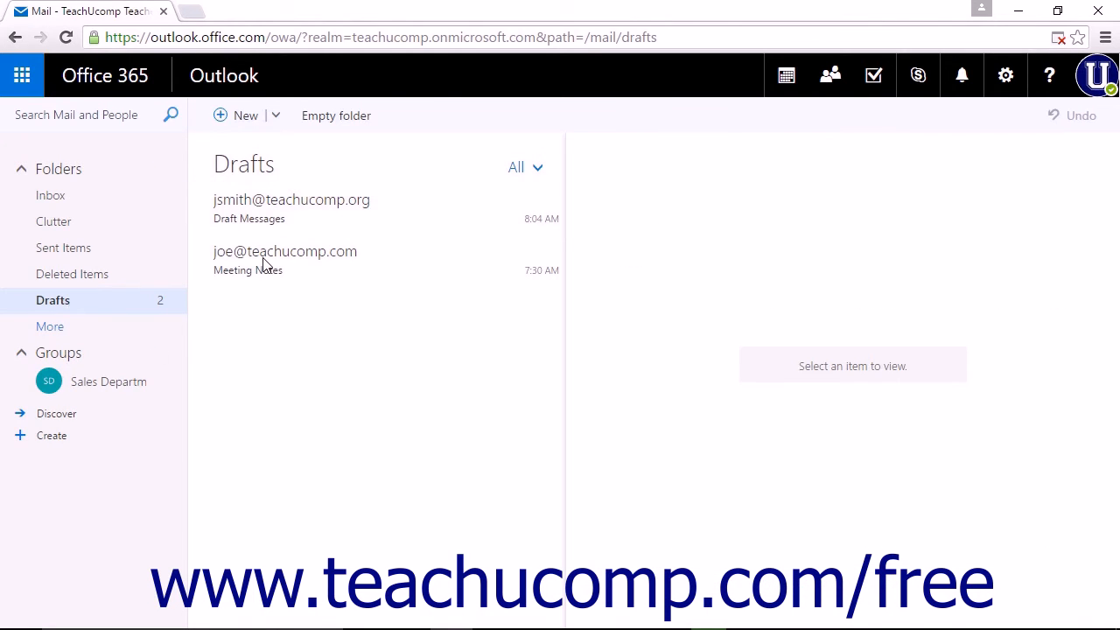
mouse_move(285, 259)
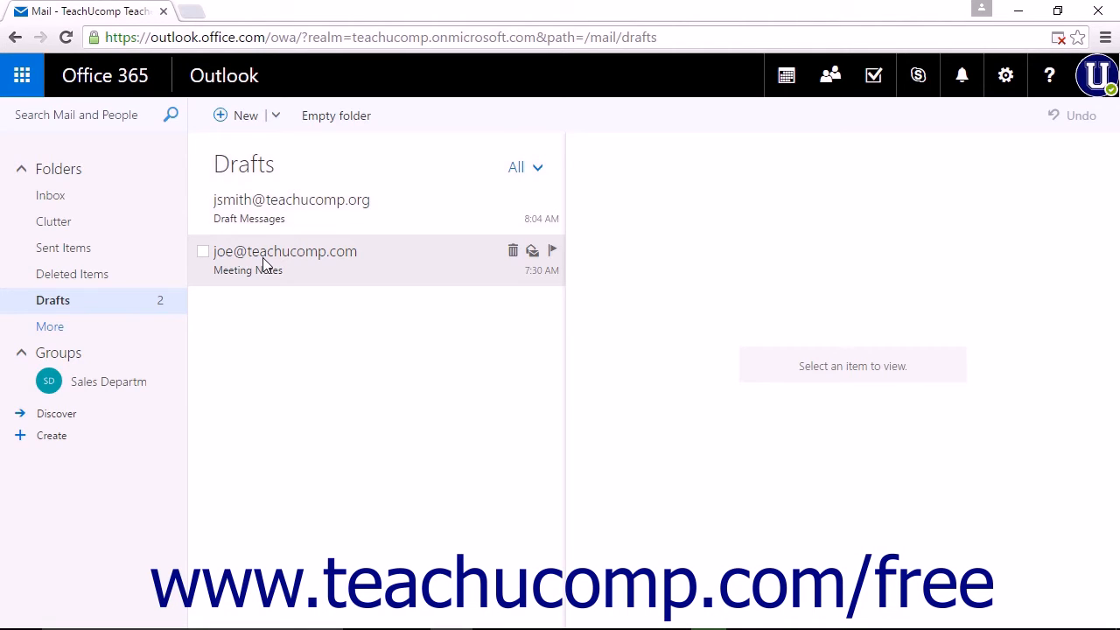
left_click(283, 259)
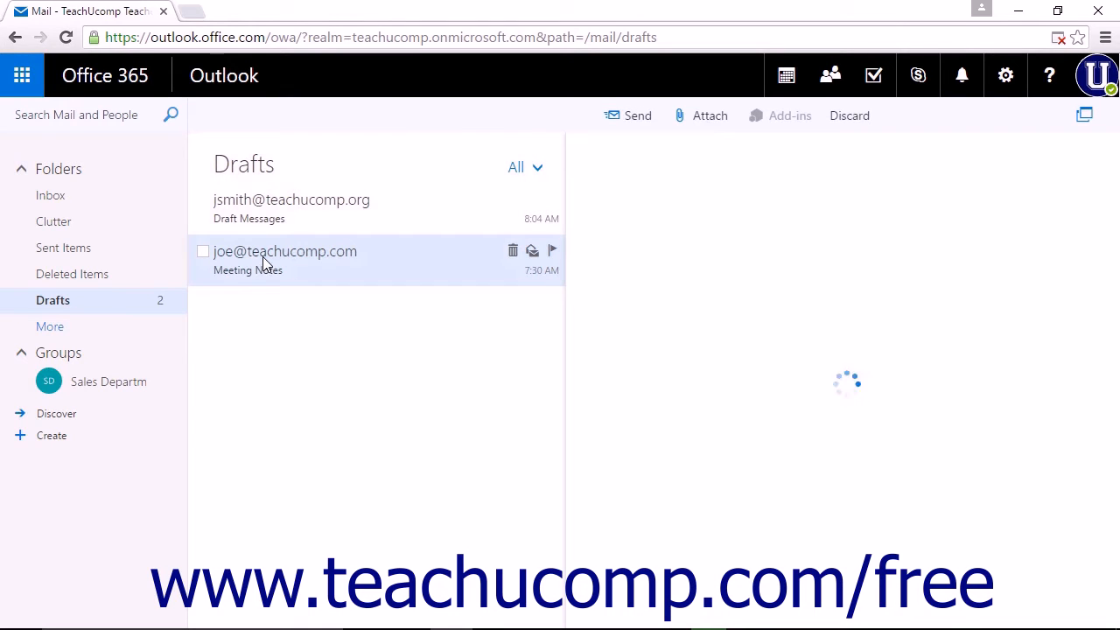
left_click(283, 259)
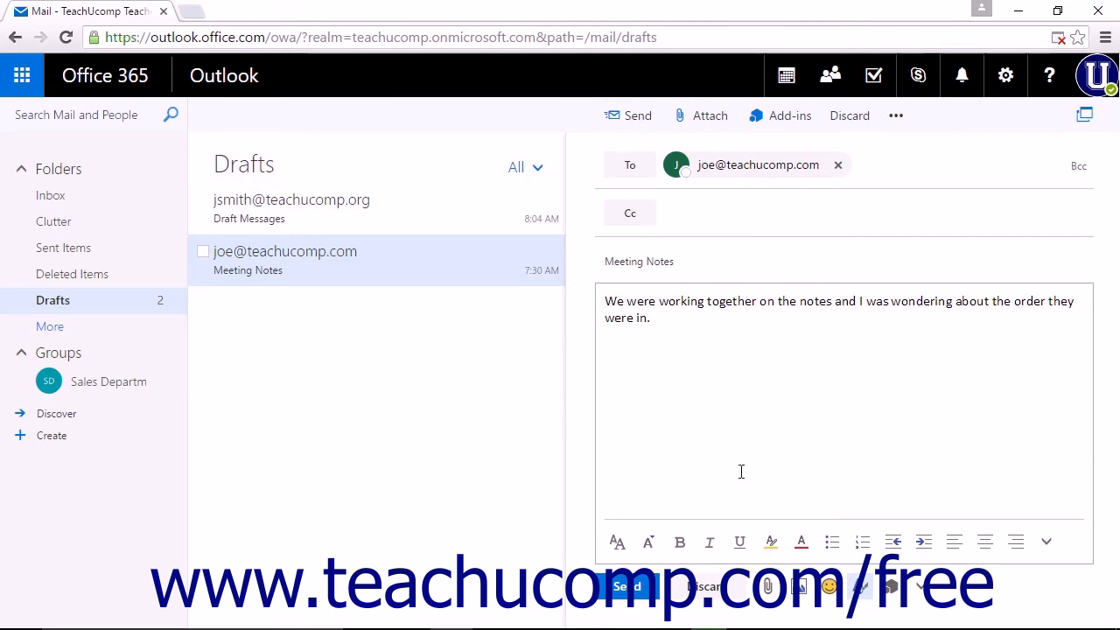
mouse_move(707, 588)
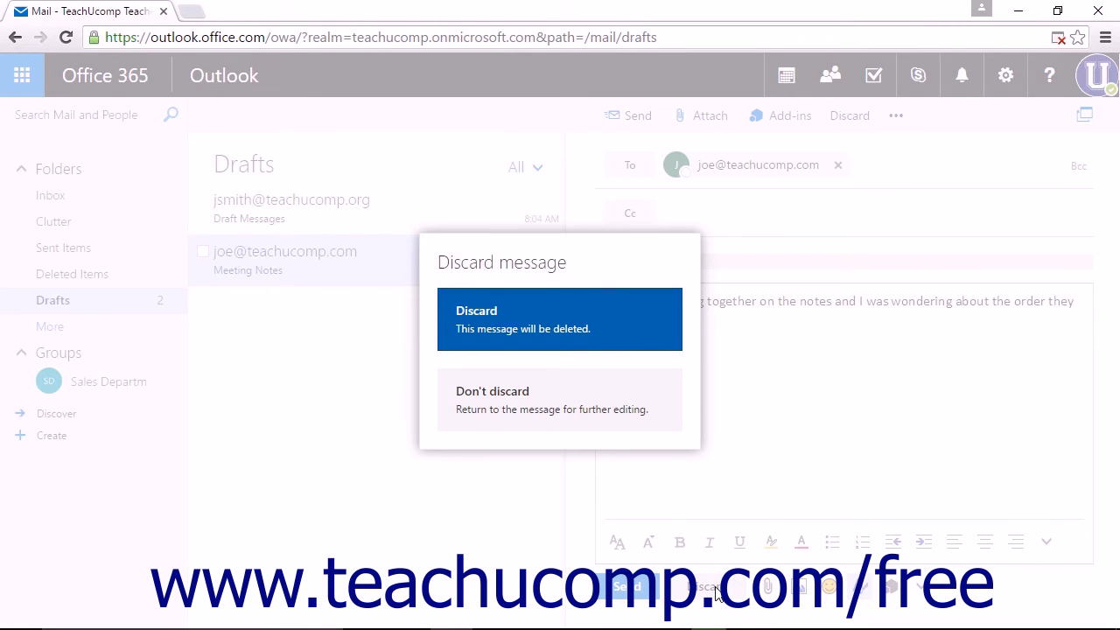
mouse_move(598, 319)
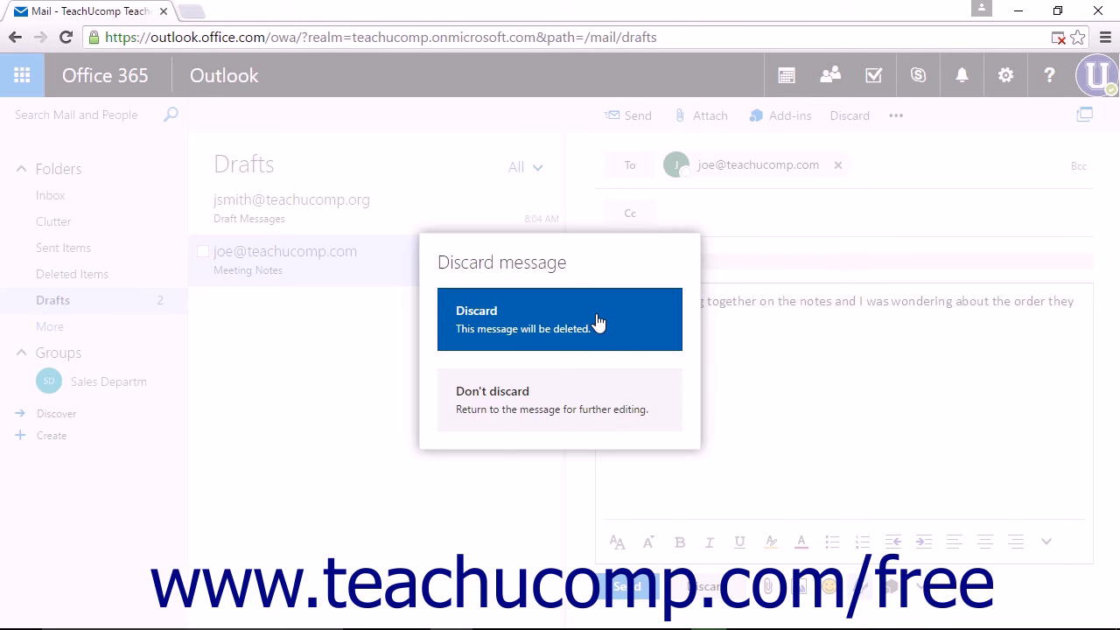
mouse_move(609, 399)
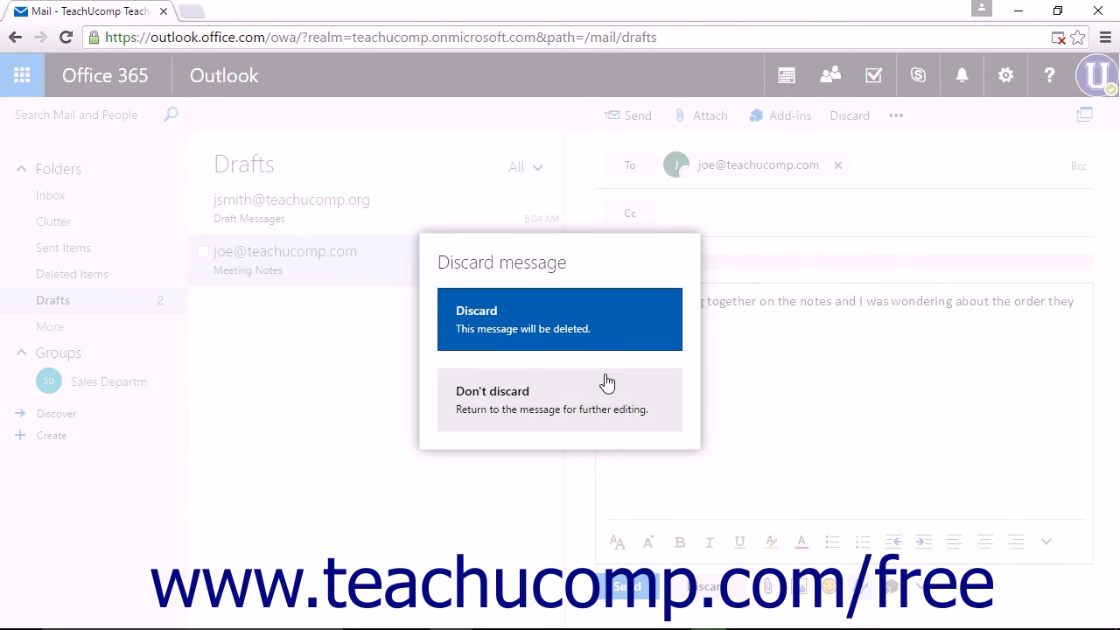
mouse_move(603, 400)
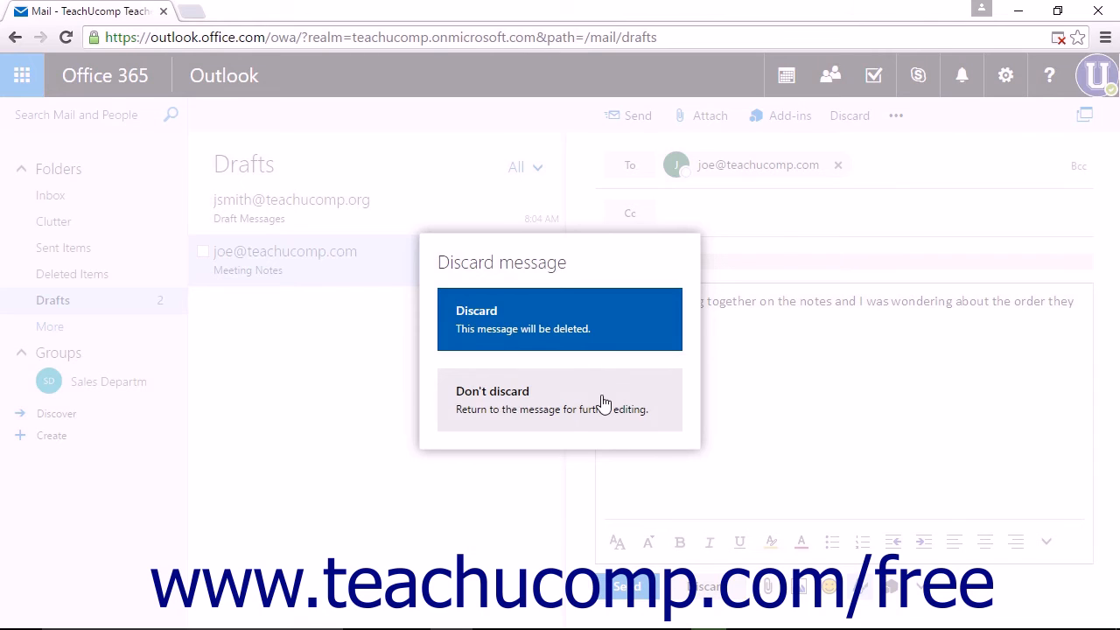
mouse_move(610, 339)
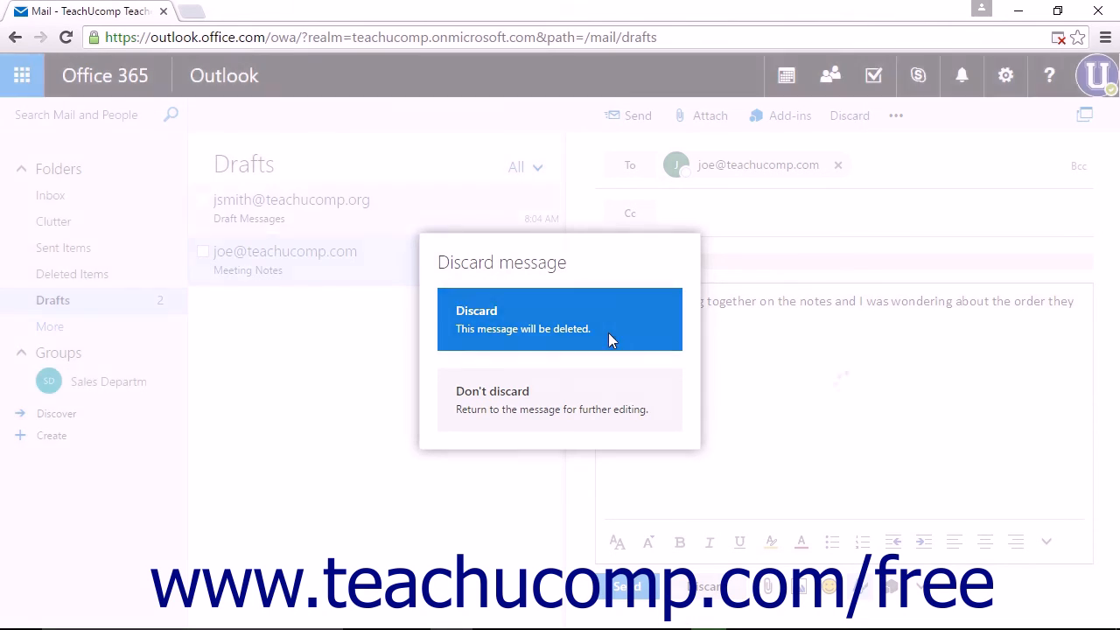
Step: Confirm discarding the Meeting Notes draft, leaving only Draft Messages in Drafts
left_click(559, 319)
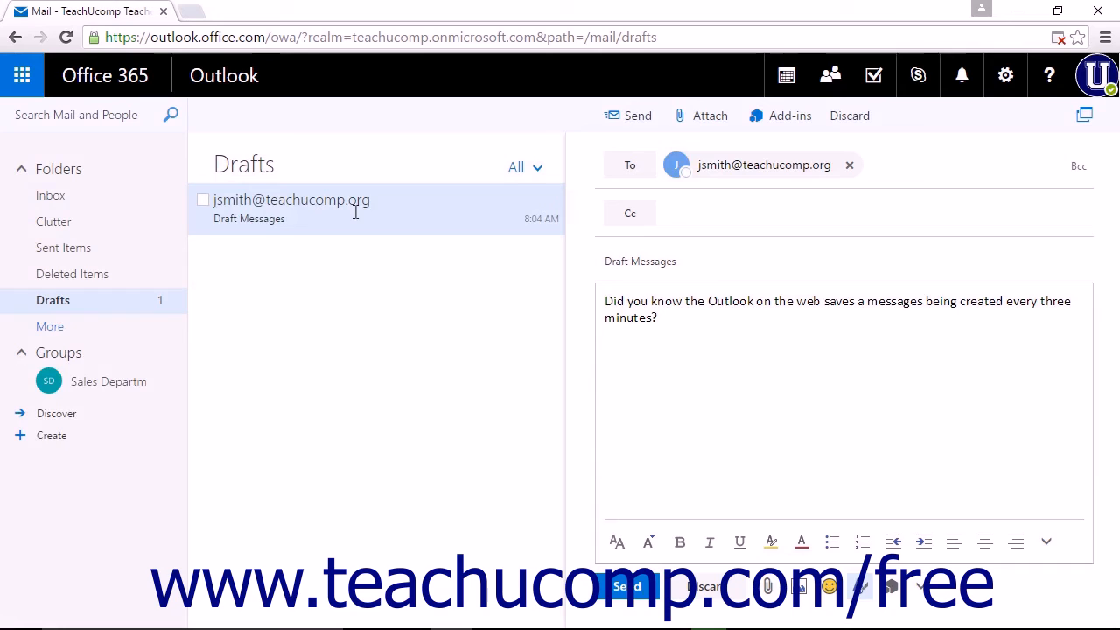
mouse_move(353, 216)
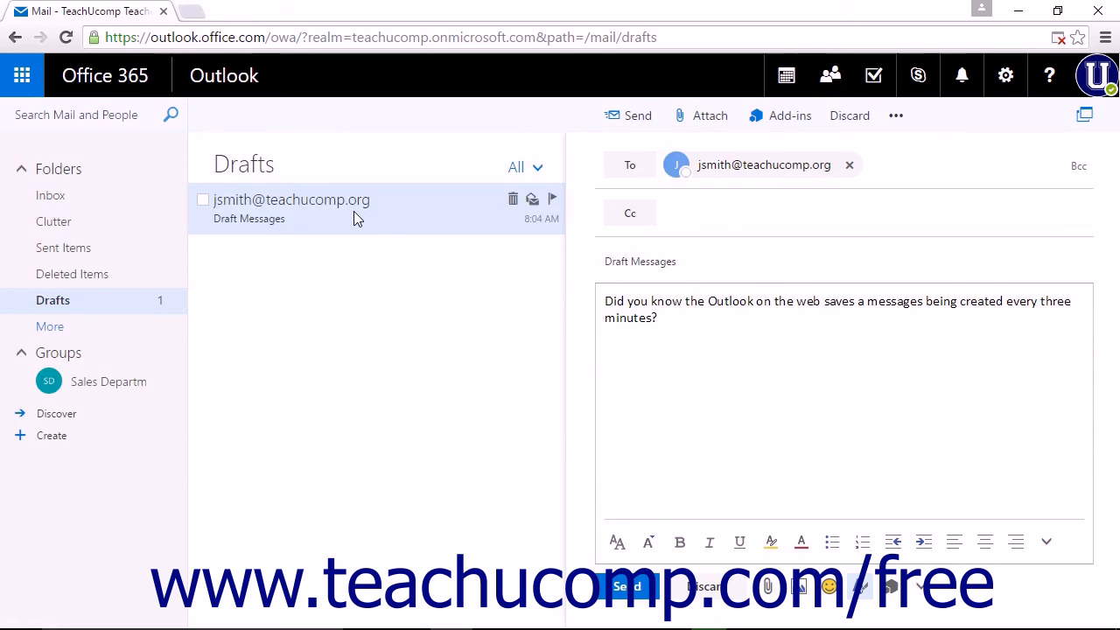
Step: Delete the Draft Messages draft from its context menu, leaving Drafts empty
right_click(290, 199)
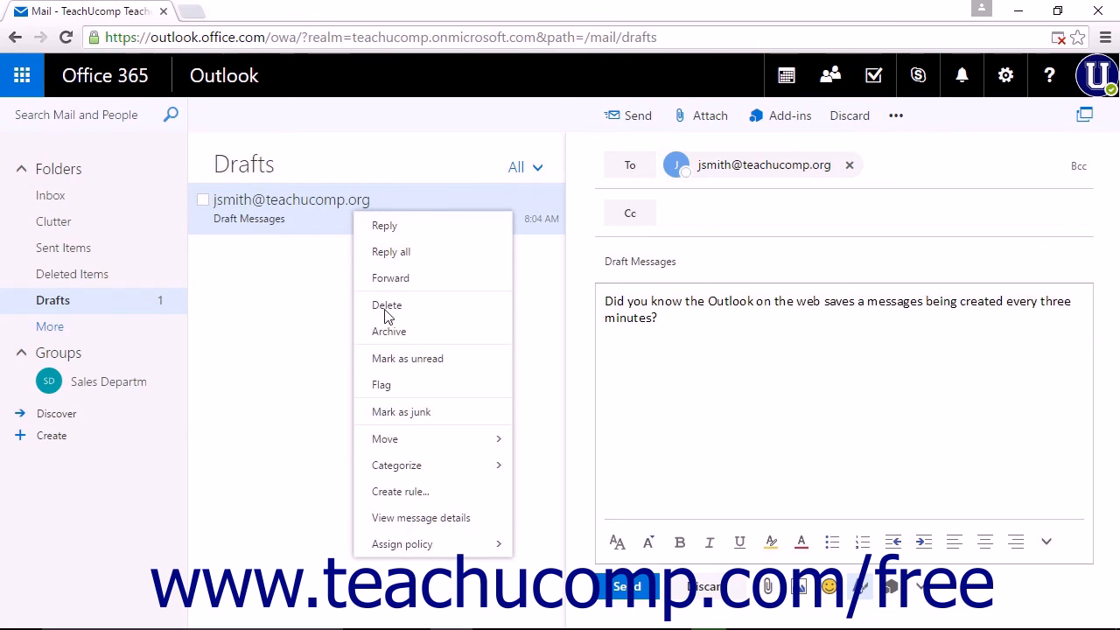
mouse_move(386, 304)
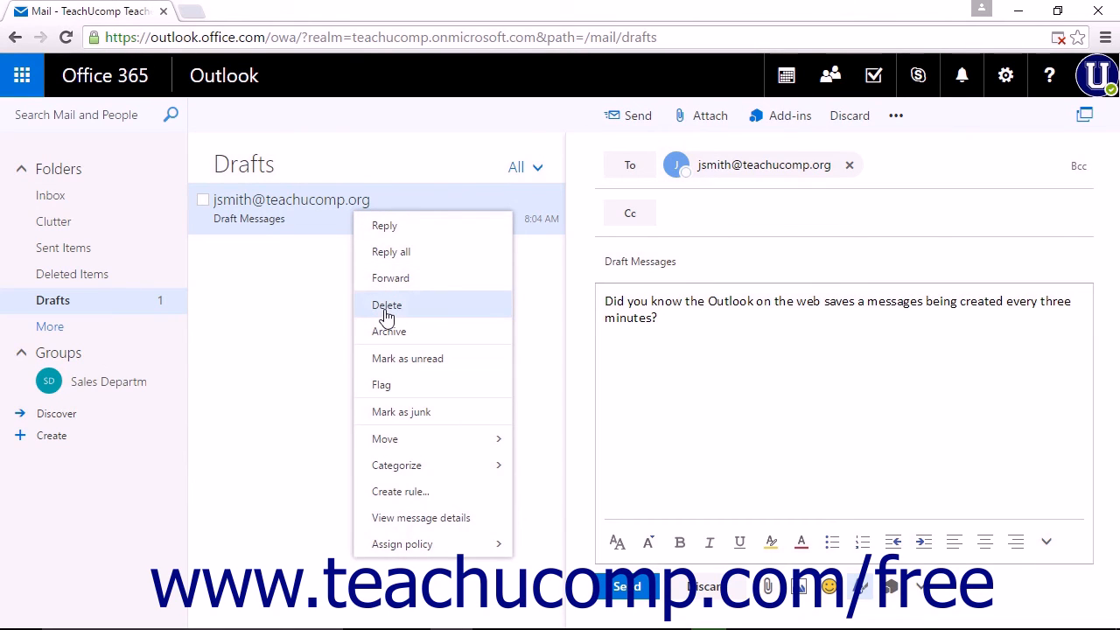
left_click(387, 305)
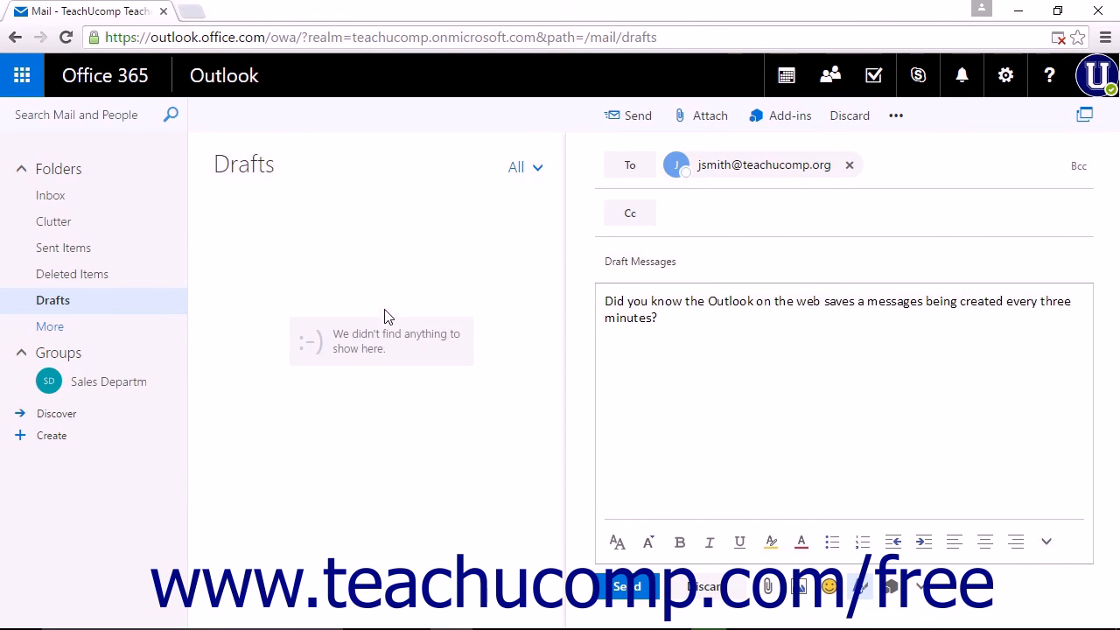
mouse_move(392, 278)
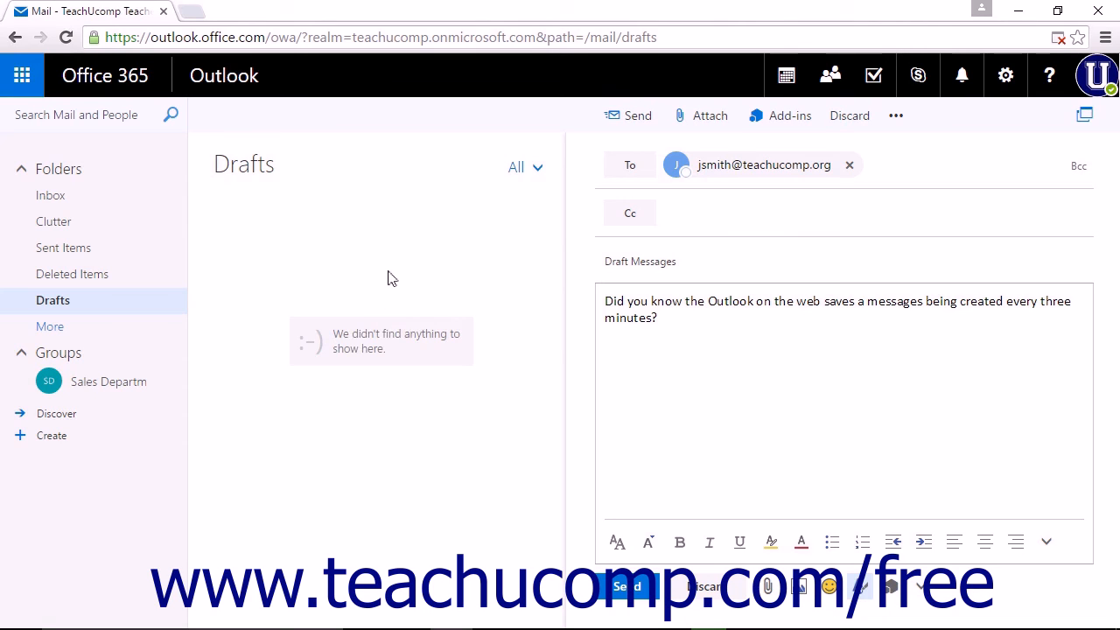
mouse_move(72, 273)
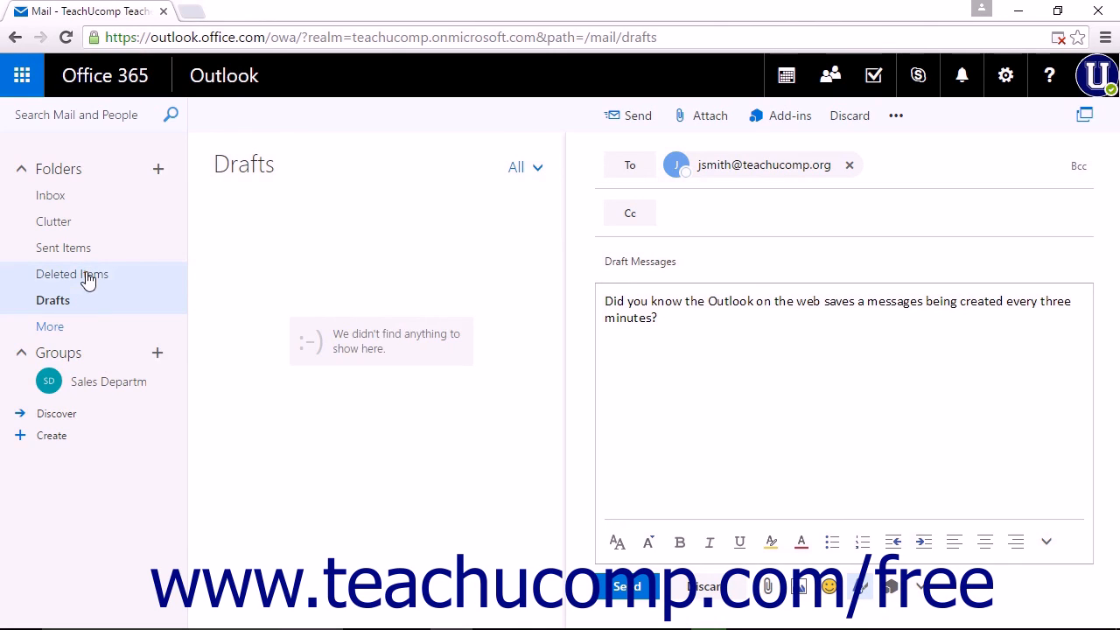
Step: Show the Deleted Items folder listing the Draft Messages and Meeting Notes drafts
left_click(72, 273)
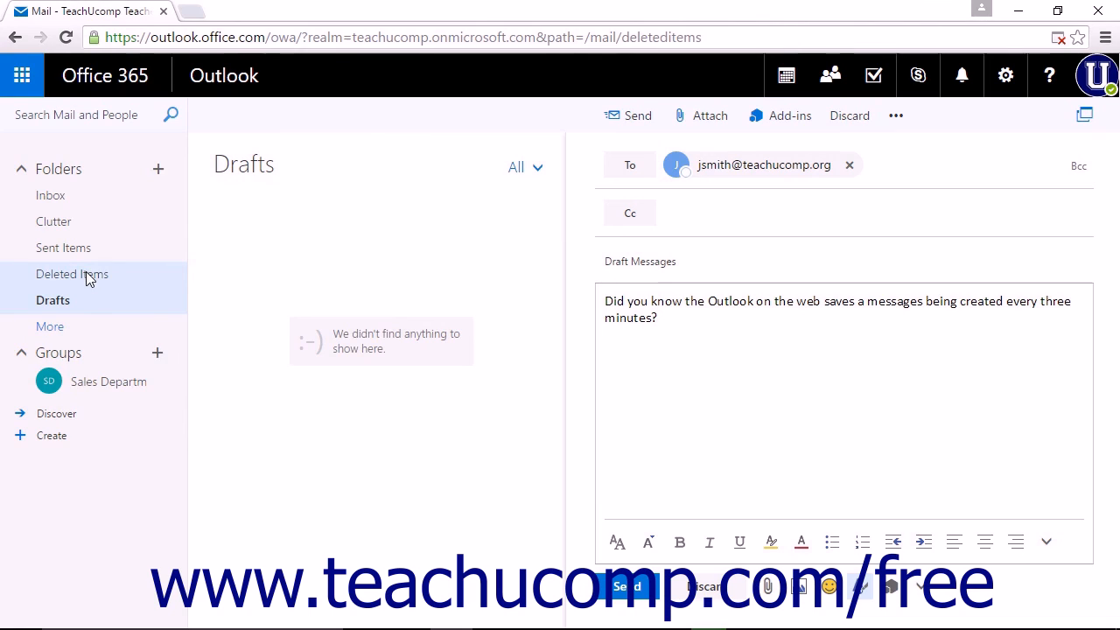
left_click(73, 273)
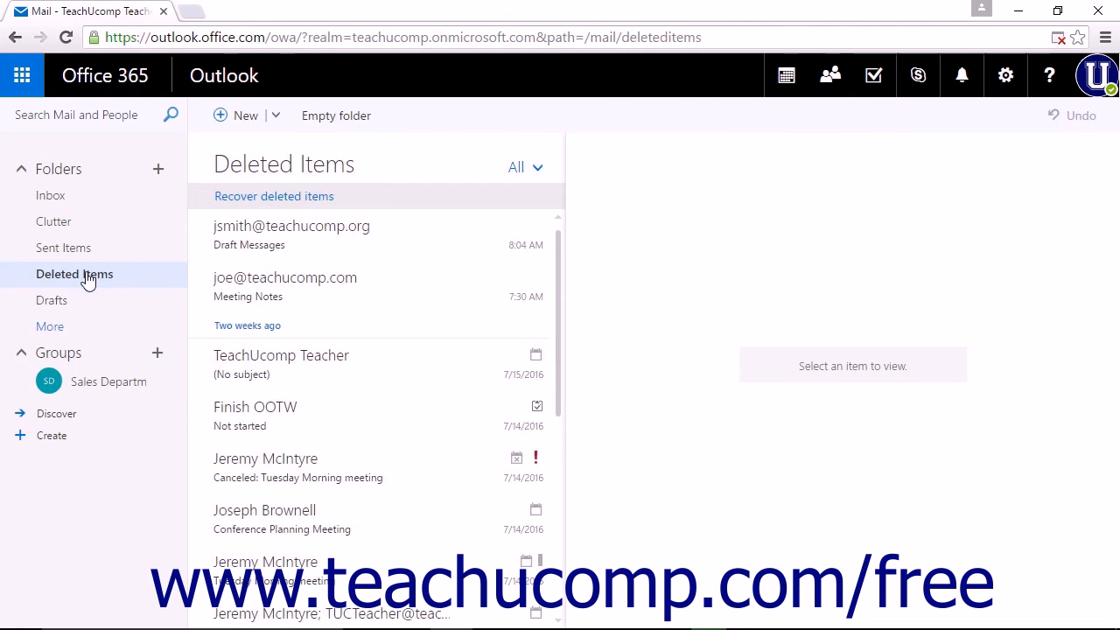
mouse_move(313, 245)
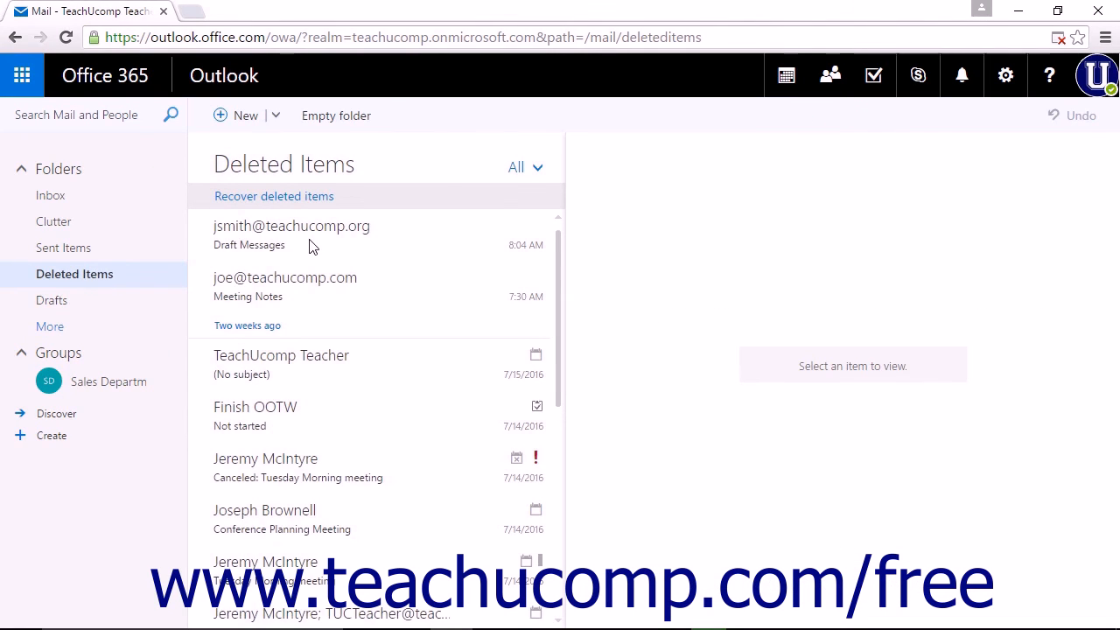